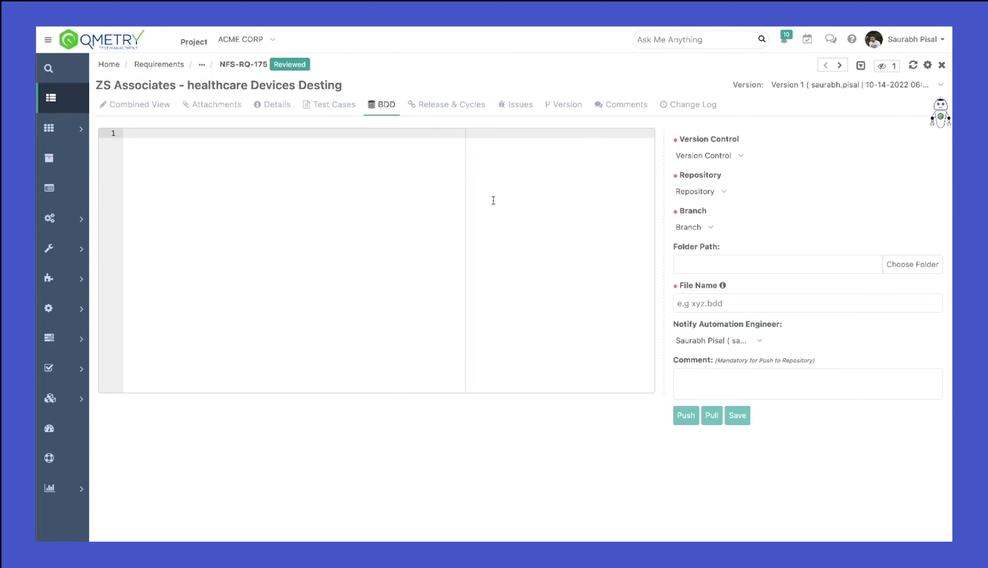
# Choose GIT version control with the GitHub repository and its master branch for the BDD content.
pyautogui.click(708, 156)
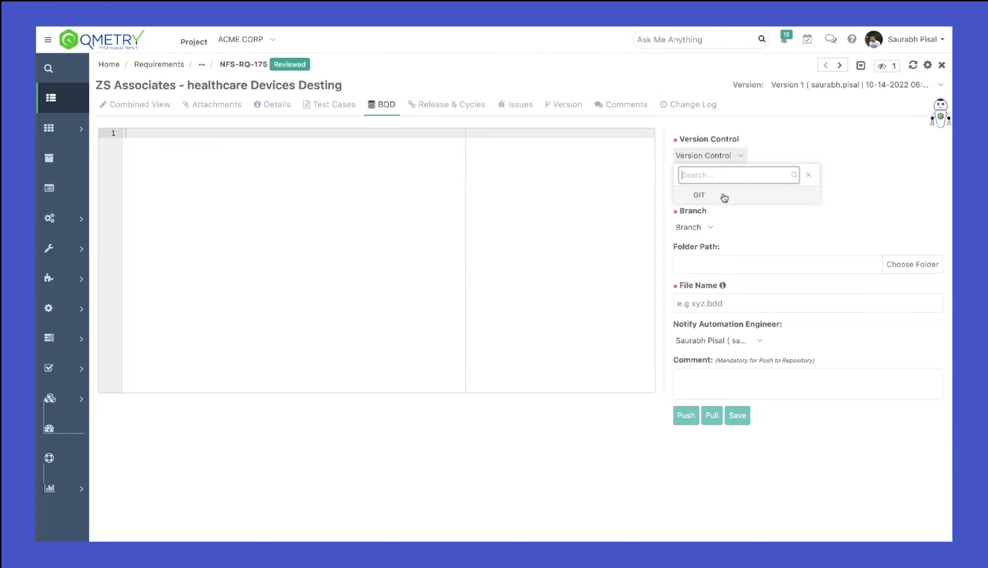
pyautogui.click(699, 195)
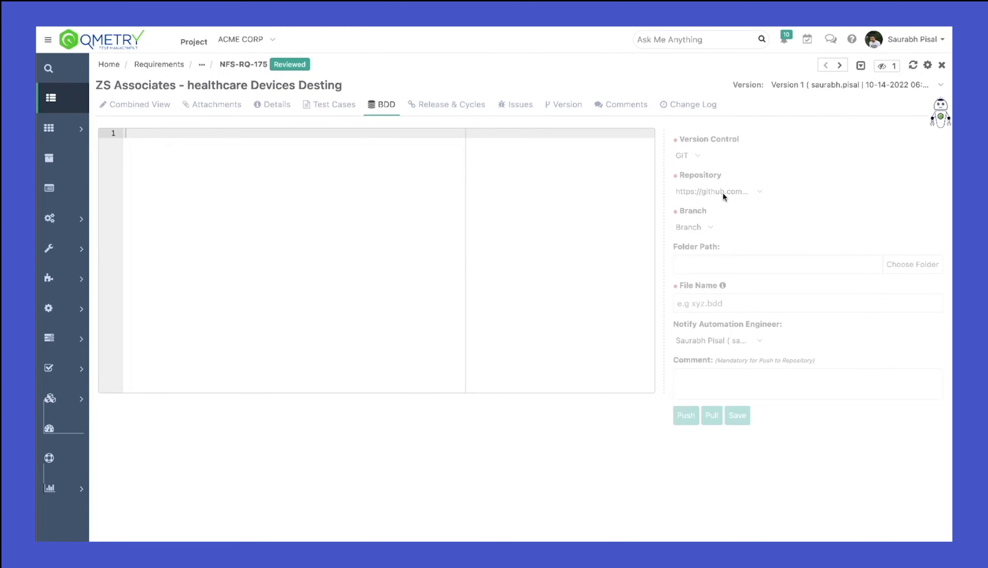
pyautogui.click(718, 191)
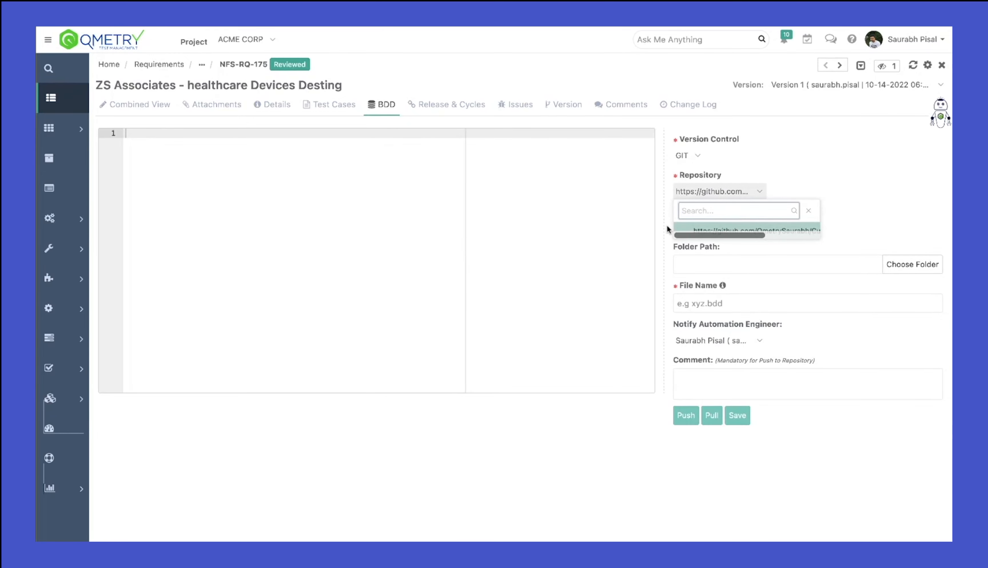
pyautogui.click(746, 231)
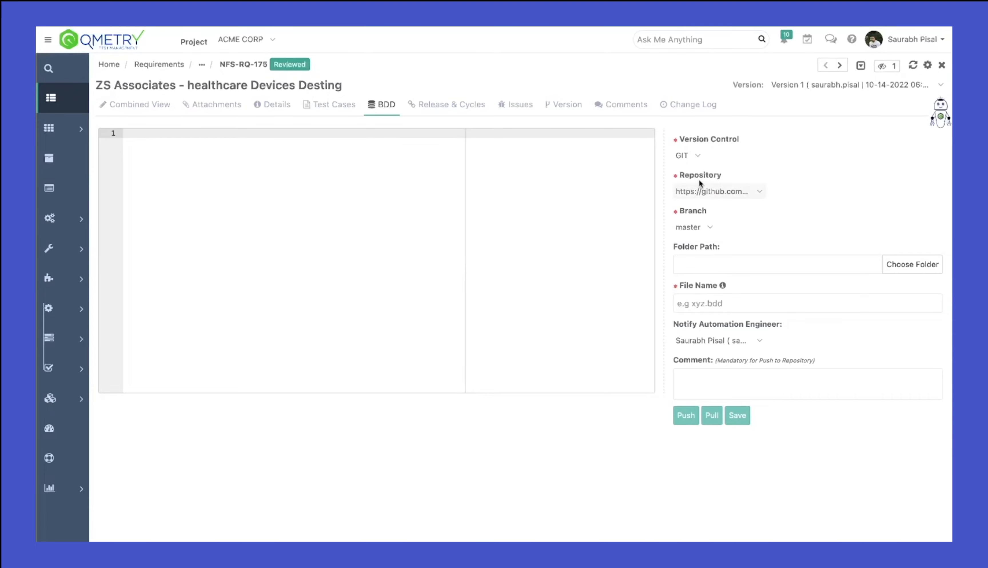
pyautogui.click(692, 227)
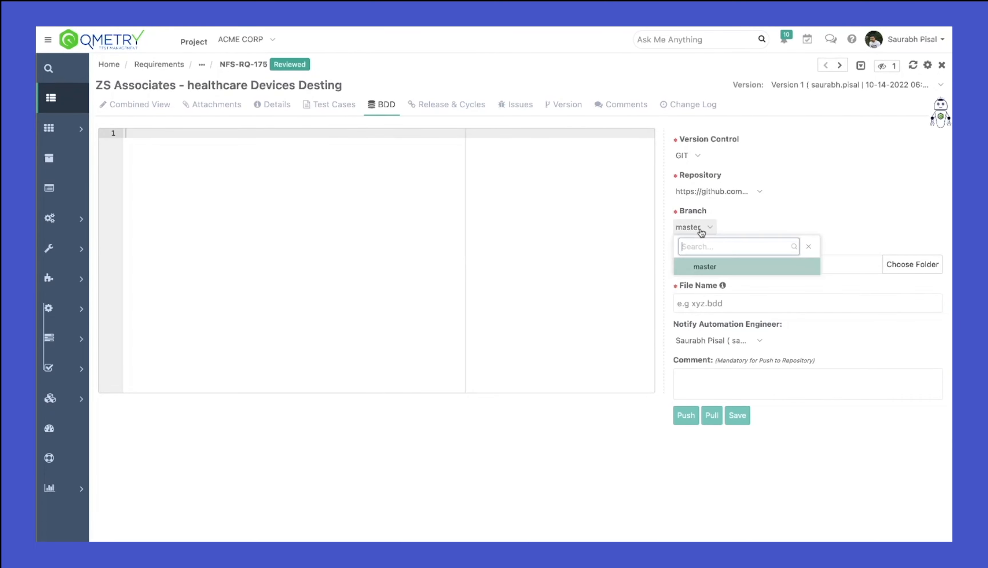
pyautogui.click(912, 264)
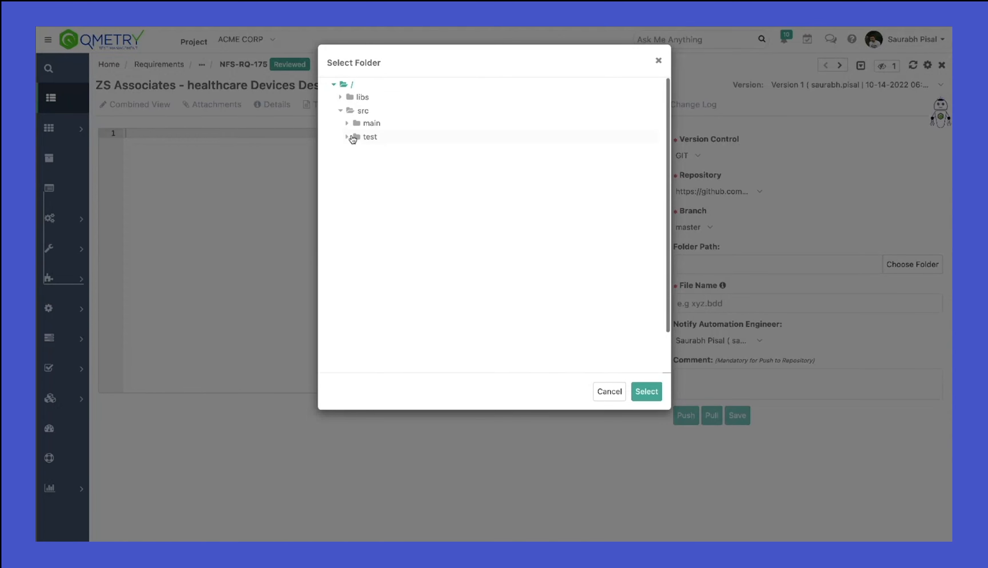
# Select src/test/resources/cucumber as the BDD folder path.
pyautogui.click(347, 136)
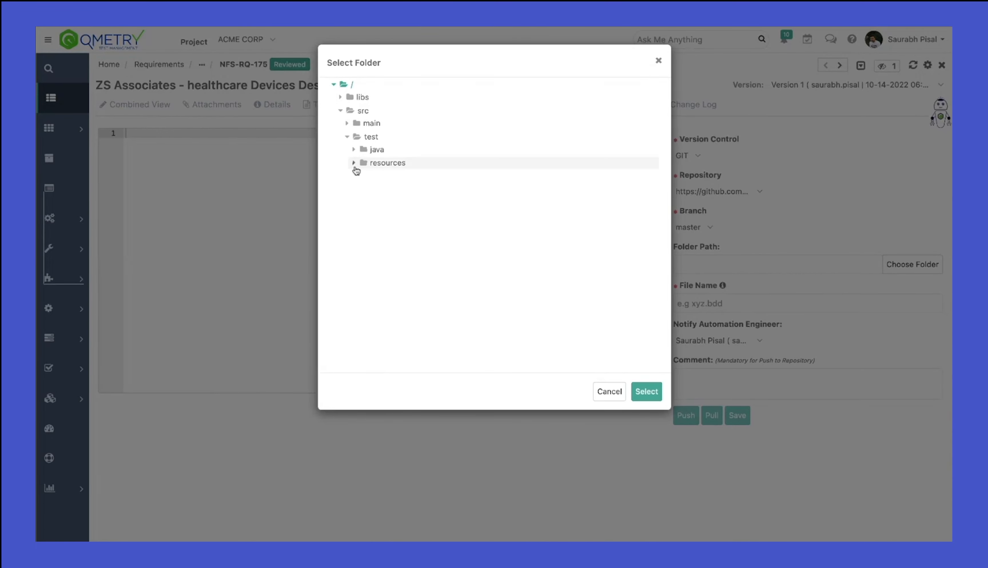
pyautogui.click(354, 163)
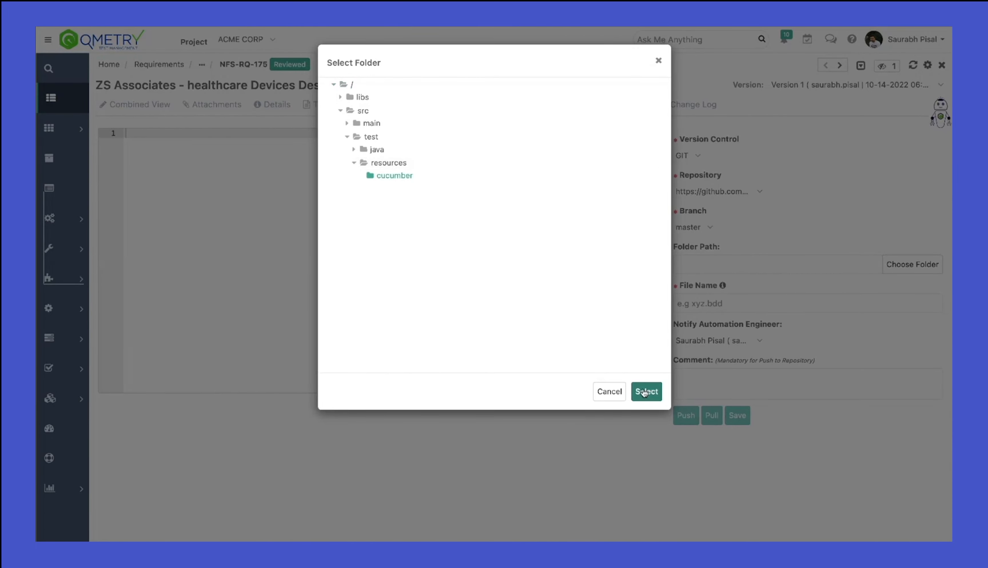
pyautogui.click(646, 391)
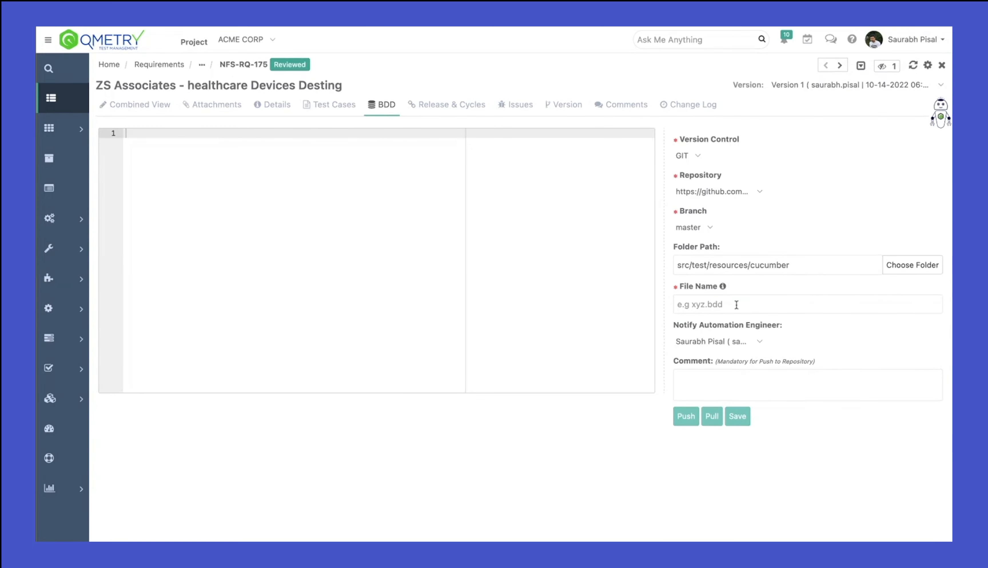
# Name the BDD file banking.feature and pull it from the repository.
pyautogui.write('banking')
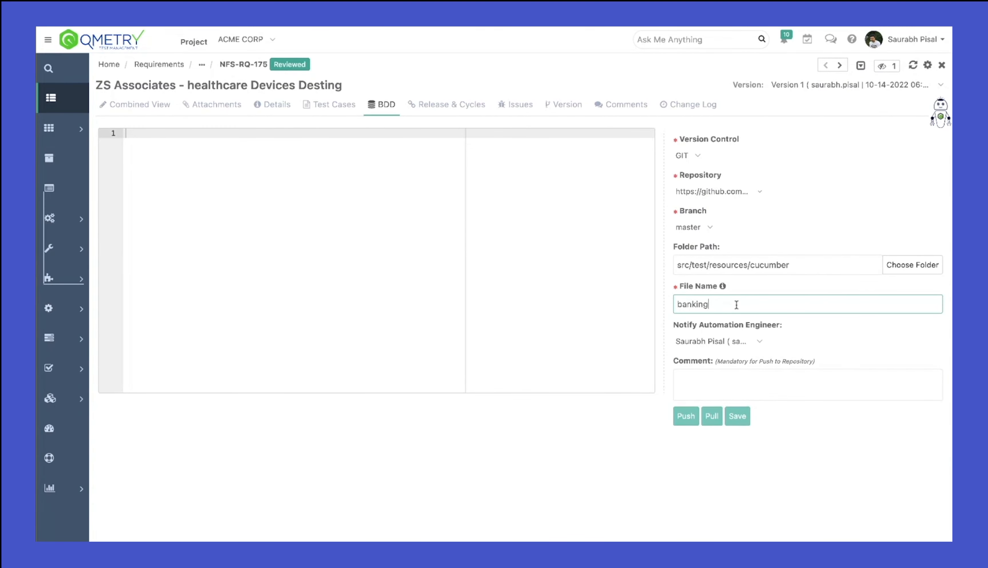
pyautogui.write('.feature')
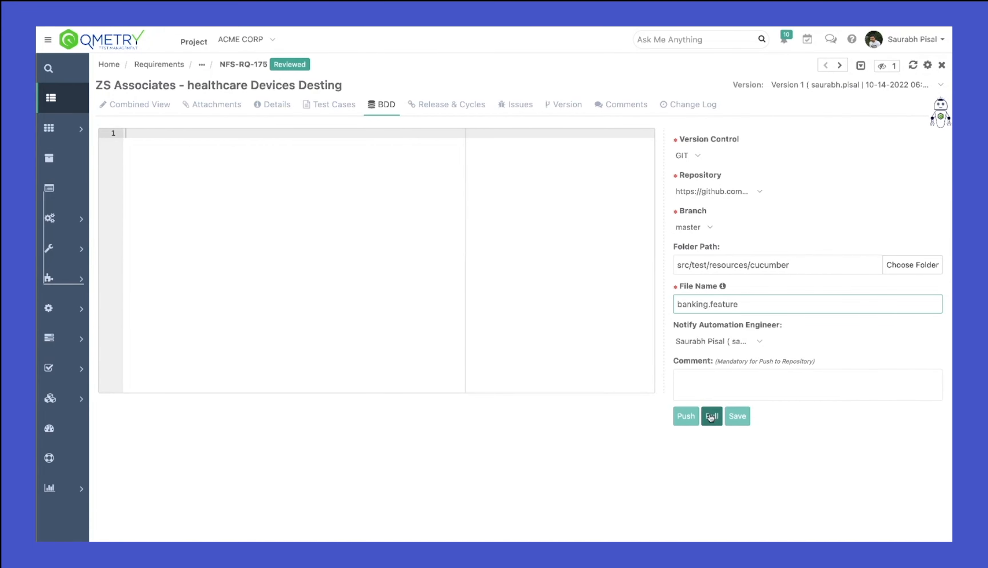
pyautogui.click(711, 416)
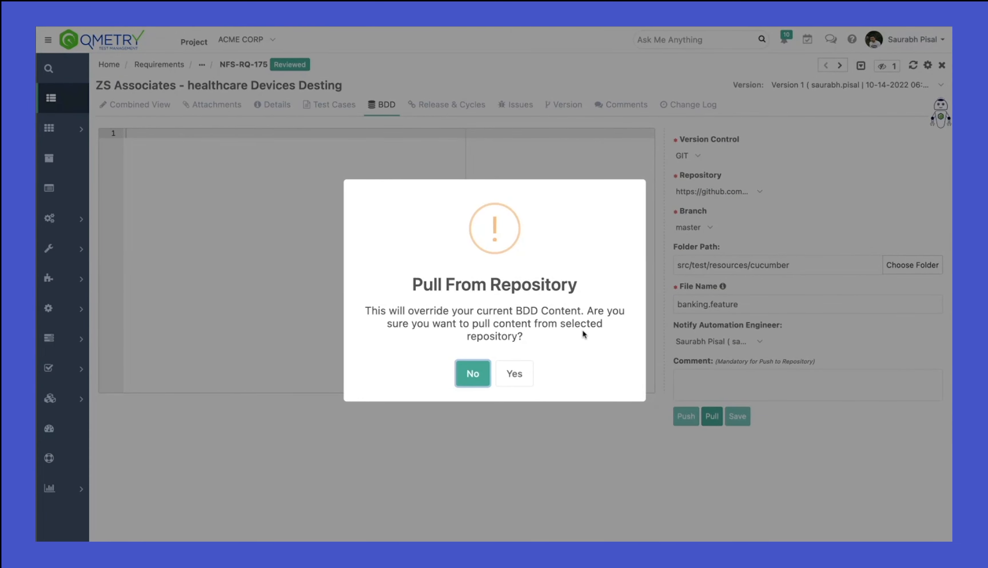
# Confirm replacing the editor content with the pulled banking.feature scenarios.
pyautogui.click(471, 373)
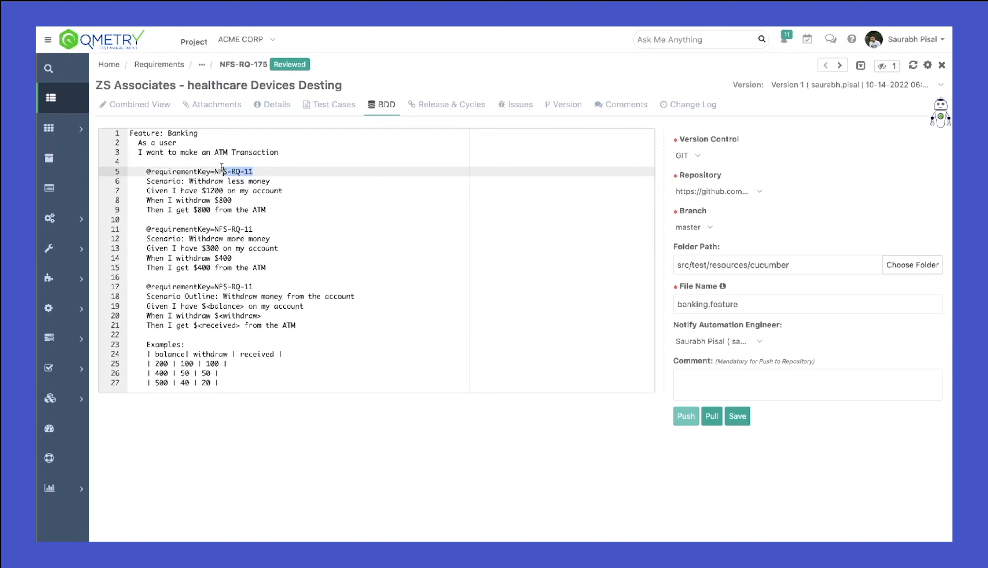
pyautogui.doubleClick(198, 172)
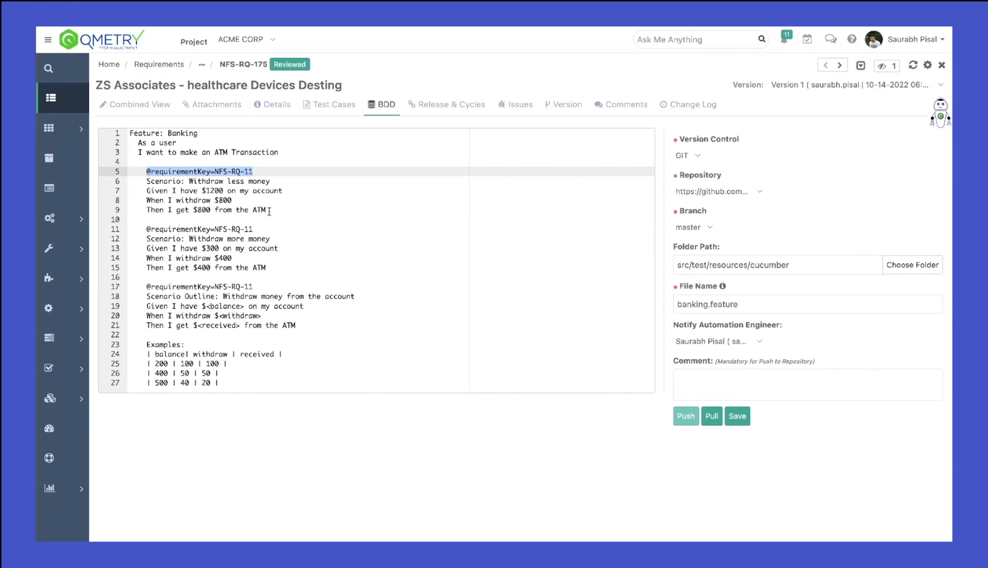
pyautogui.moveTo(146, 181); pyautogui.dragTo(265, 210)
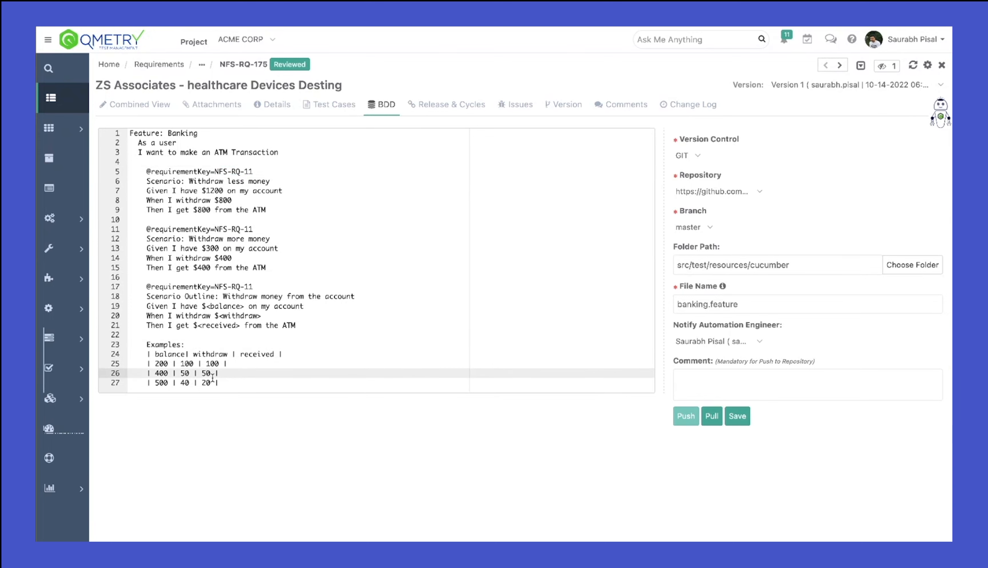
# Change line 26's received value to 30 and push banking.feature with a 'changed 30 in second' comment.
pyautogui.write('30')
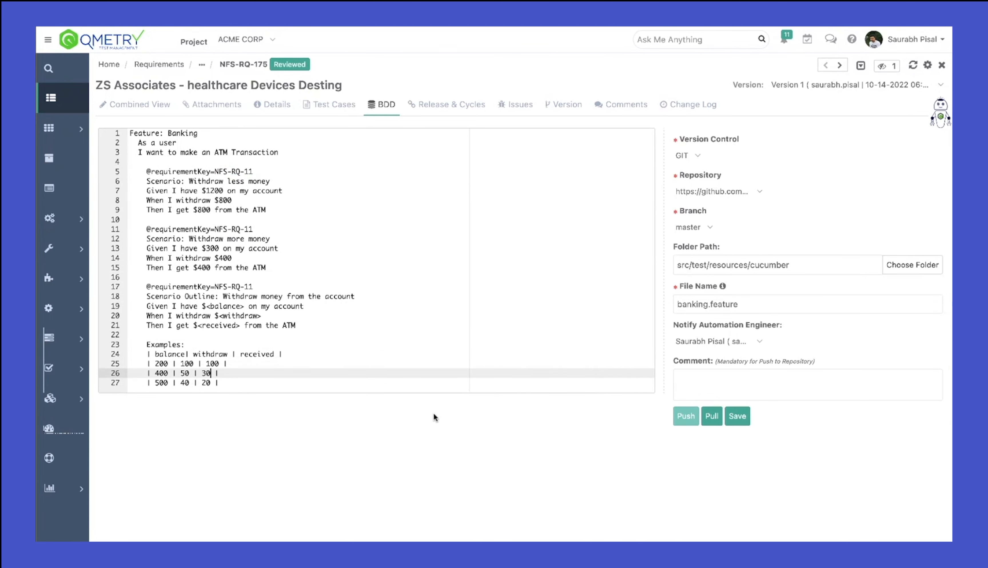
pyautogui.click(808, 385)
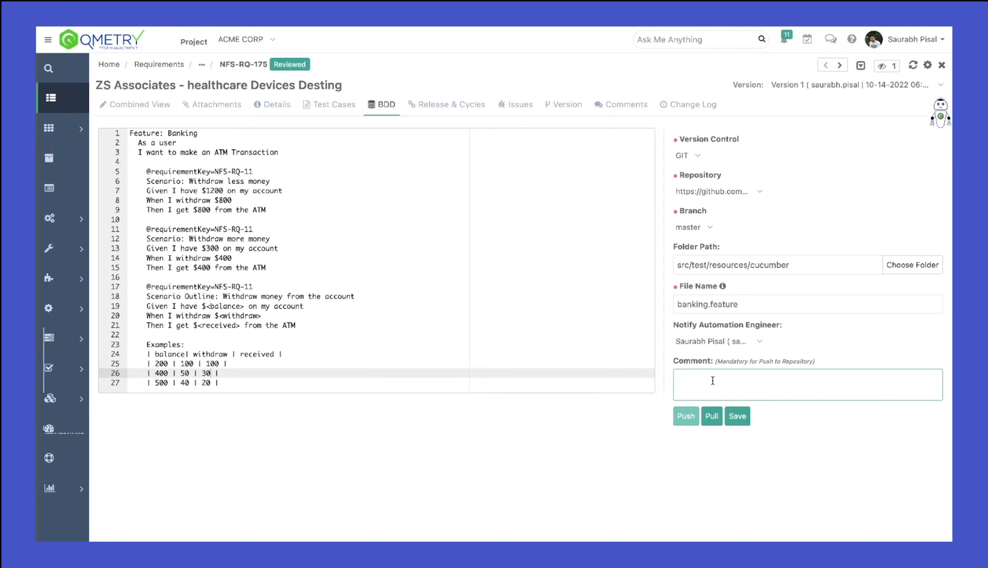
pyautogui.write('changed the value to')
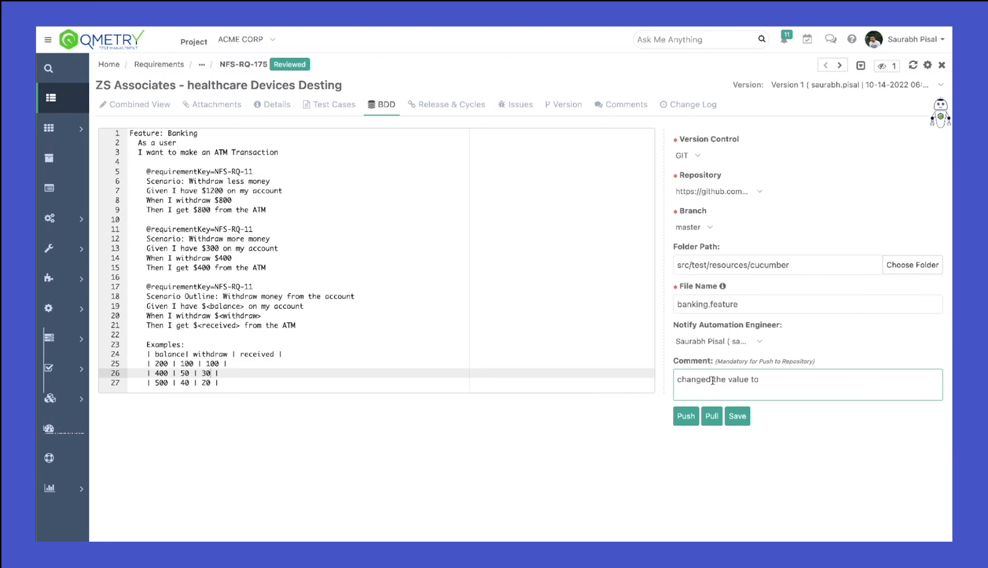
pyautogui.write('30 in second received examle')
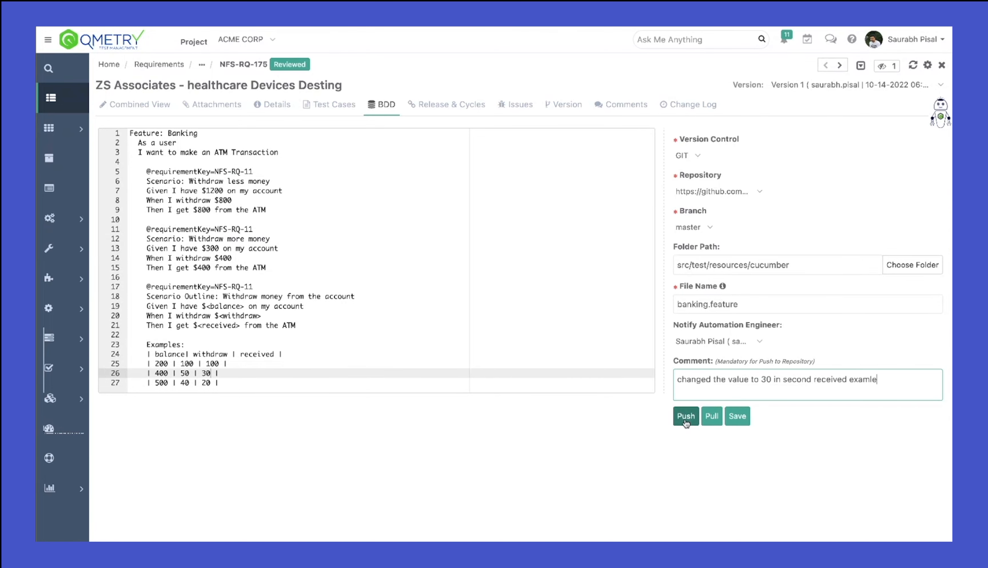
pyautogui.click(685, 415)
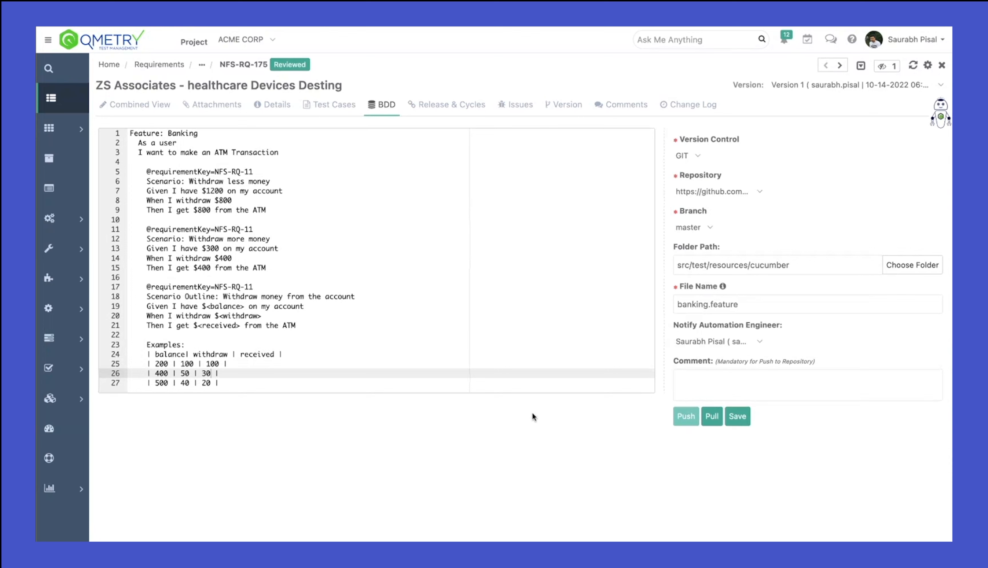